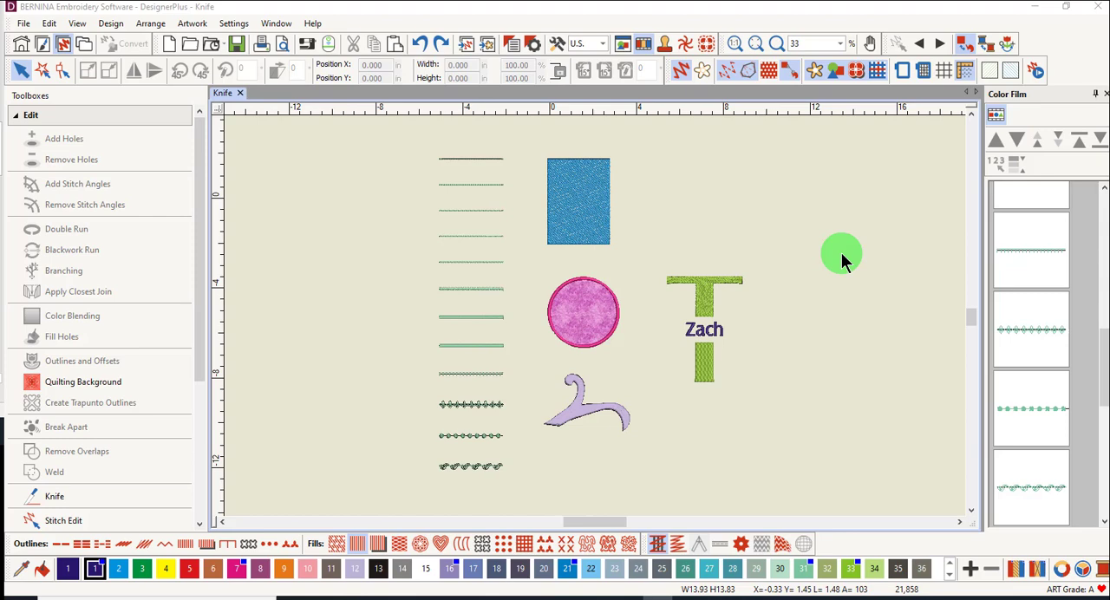
{"action": "mouse_move", "coordinate": [466, 142]}
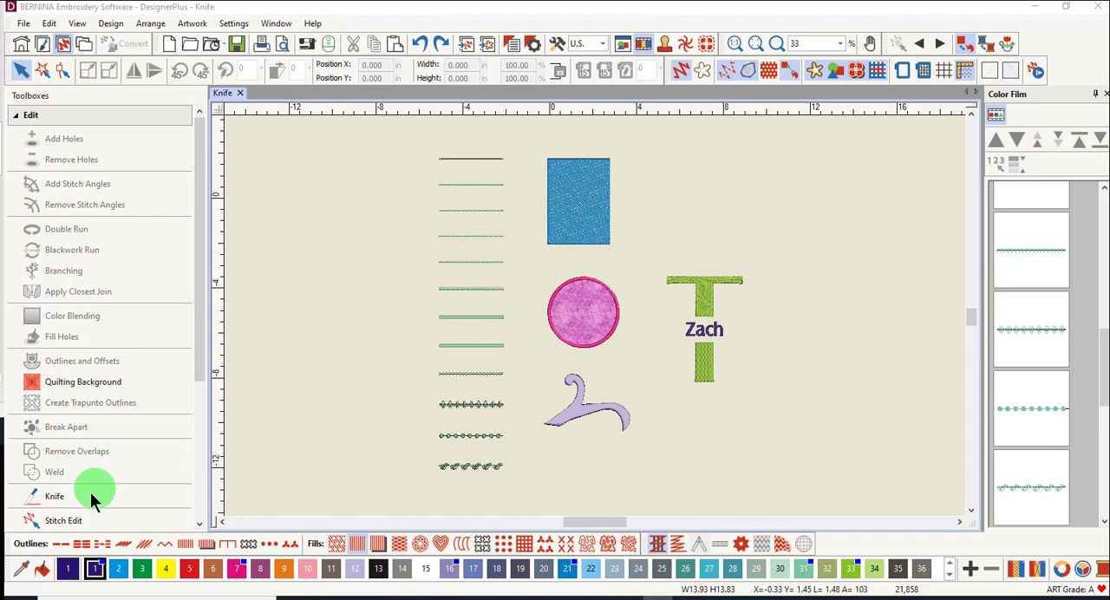
Step: Knife straight down through the column of outline samples, splitting each stitched line into pieces
{"action": "left_click", "coordinate": [54, 496]}
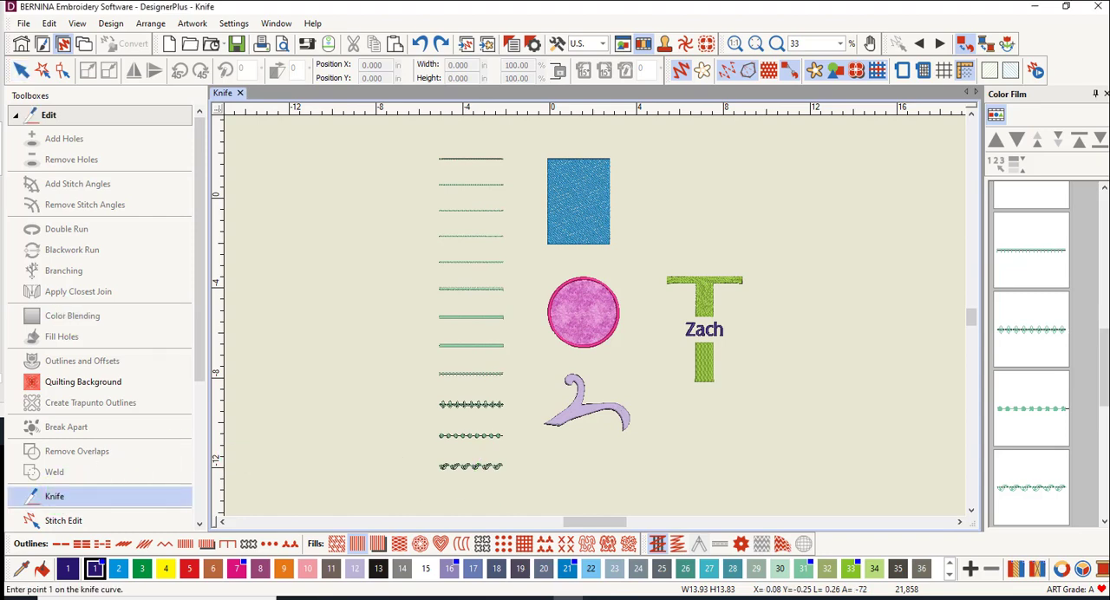
{"action": "mouse_move", "coordinate": [502, 159]}
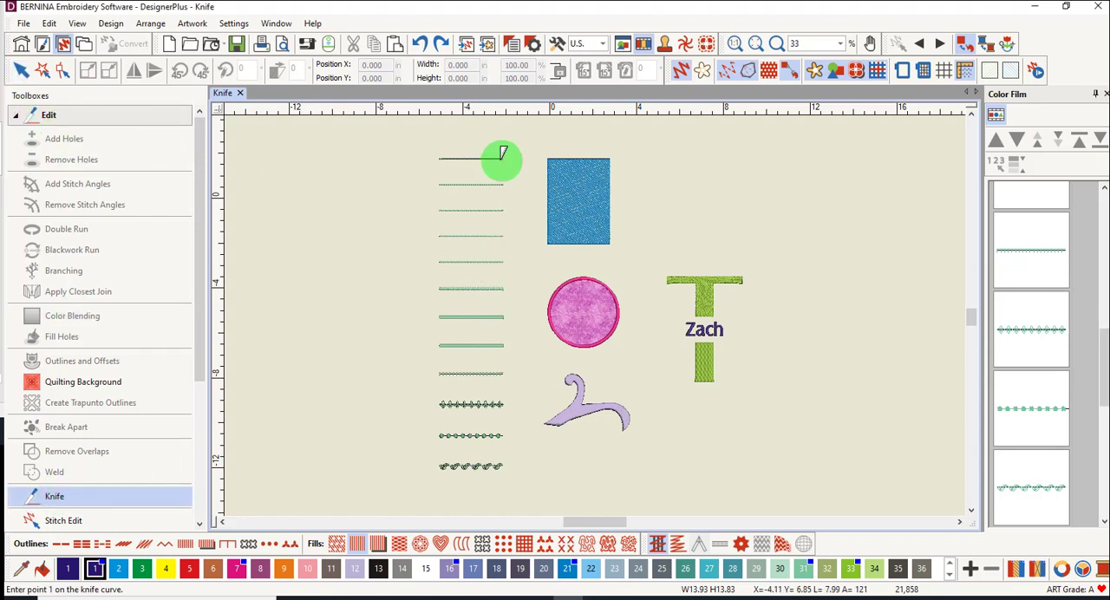
{"action": "mouse_move", "coordinate": [511, 467]}
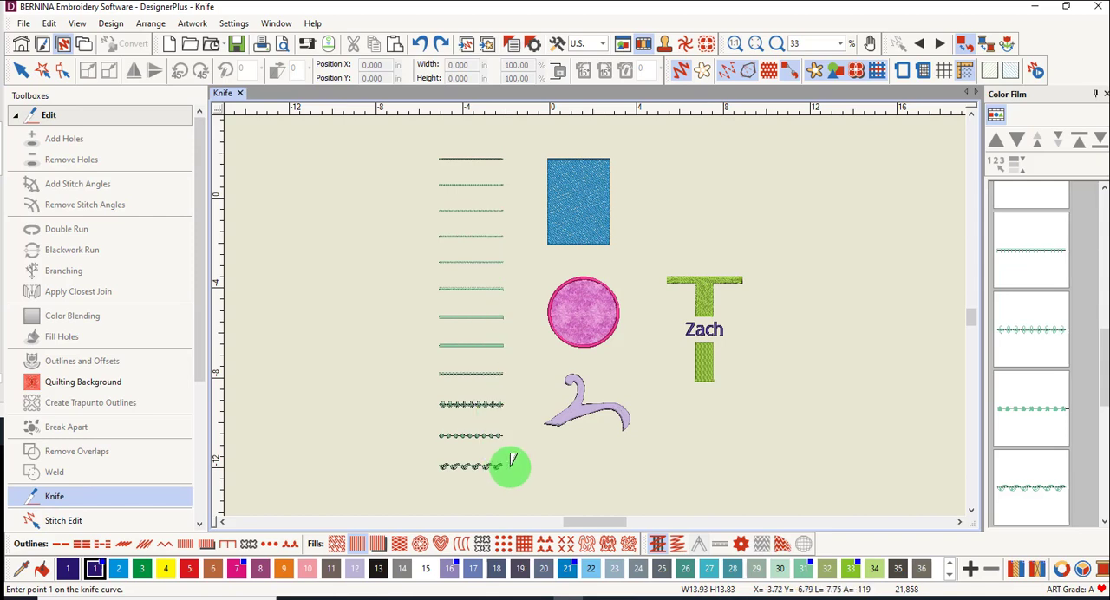
{"action": "mouse_move", "coordinate": [476, 280]}
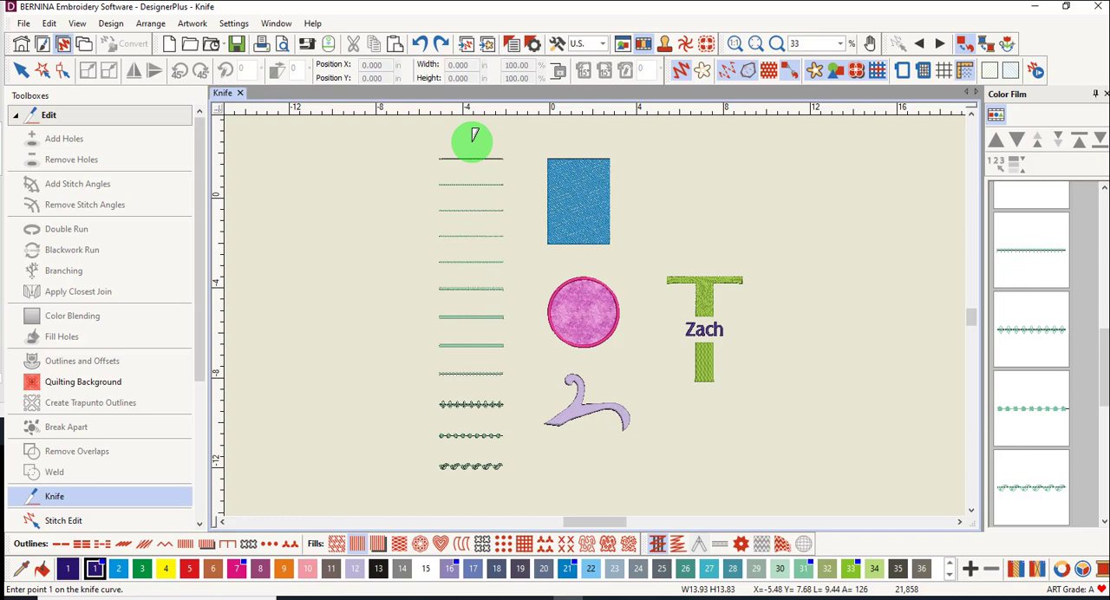
{"action": "left_click", "coordinate": [498, 496]}
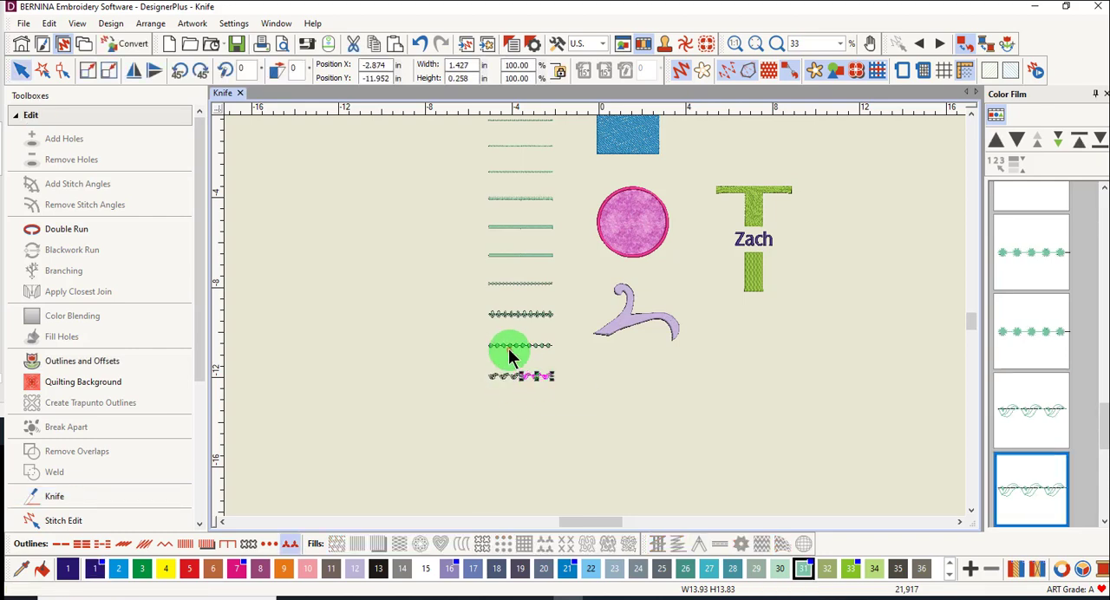
{"action": "left_click", "coordinate": [520, 314]}
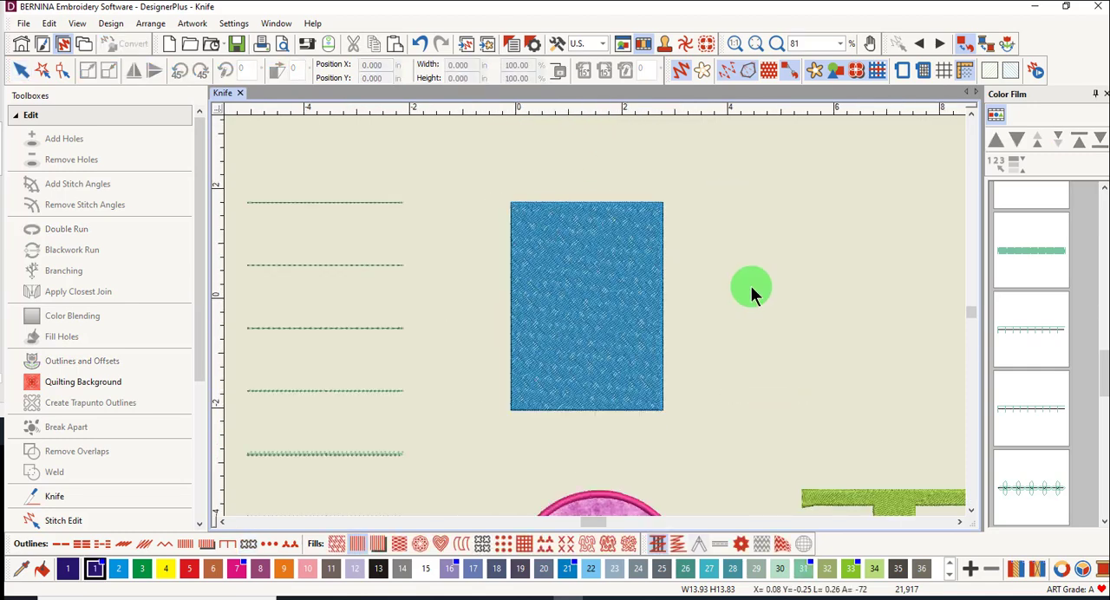
{"action": "mouse_move", "coordinate": [328, 208]}
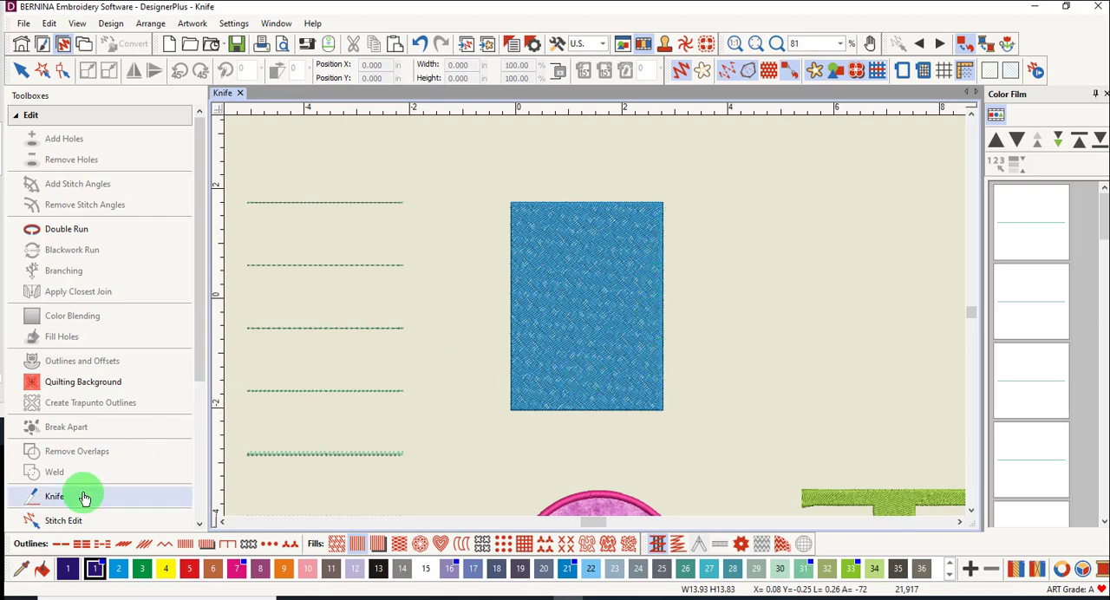
Step: Knife a wavy cut from left of the blue rectangle to past its right edge, giving two fill pieces
{"action": "left_click", "coordinate": [55, 496]}
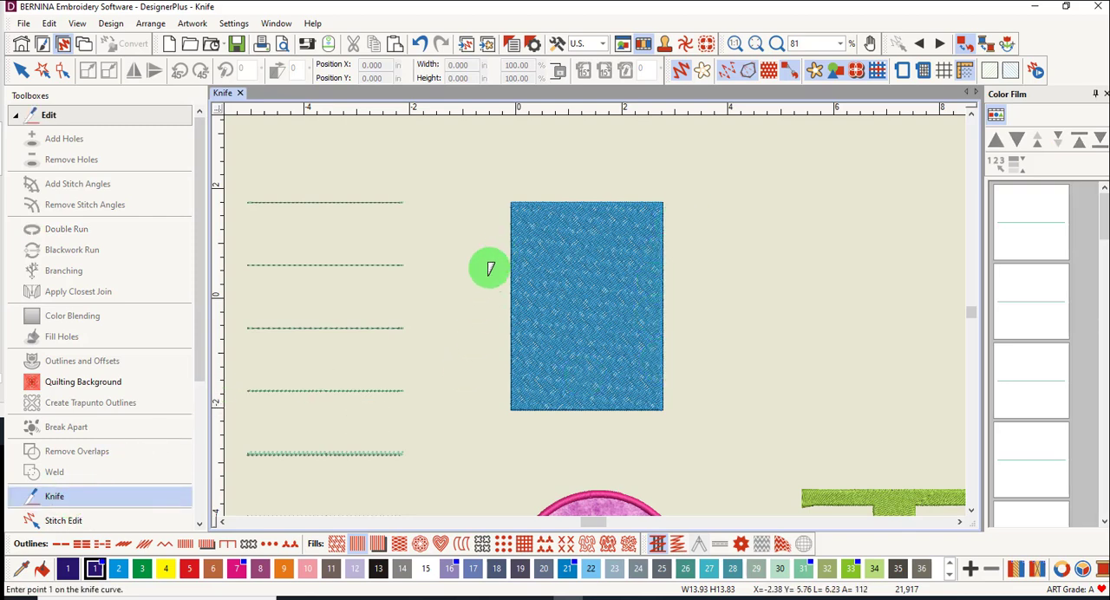
{"action": "mouse_move", "coordinate": [487, 288]}
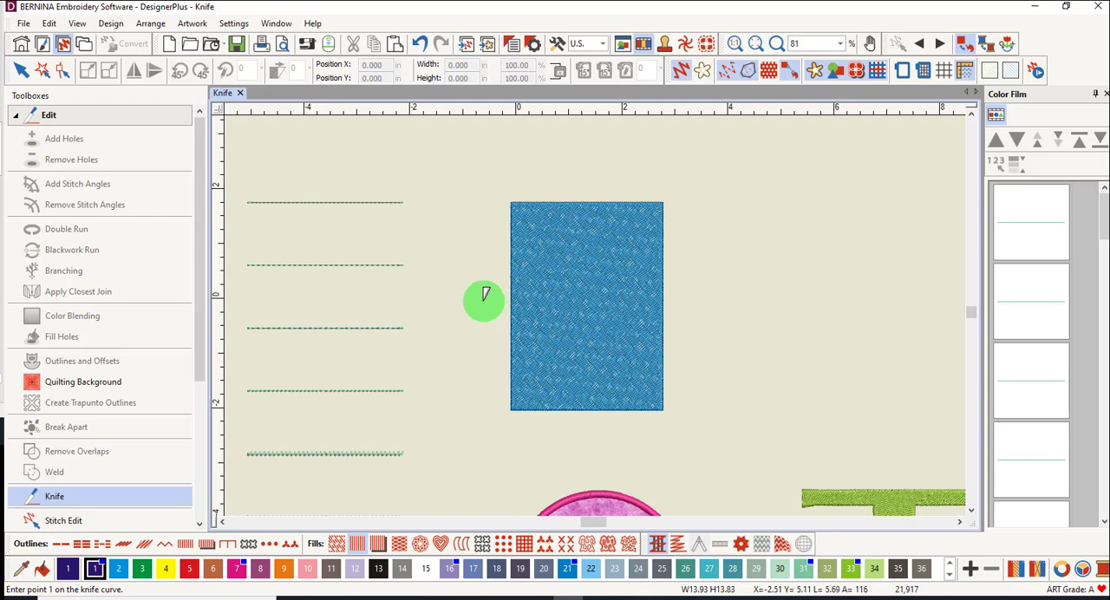
{"action": "mouse_move", "coordinate": [513, 251]}
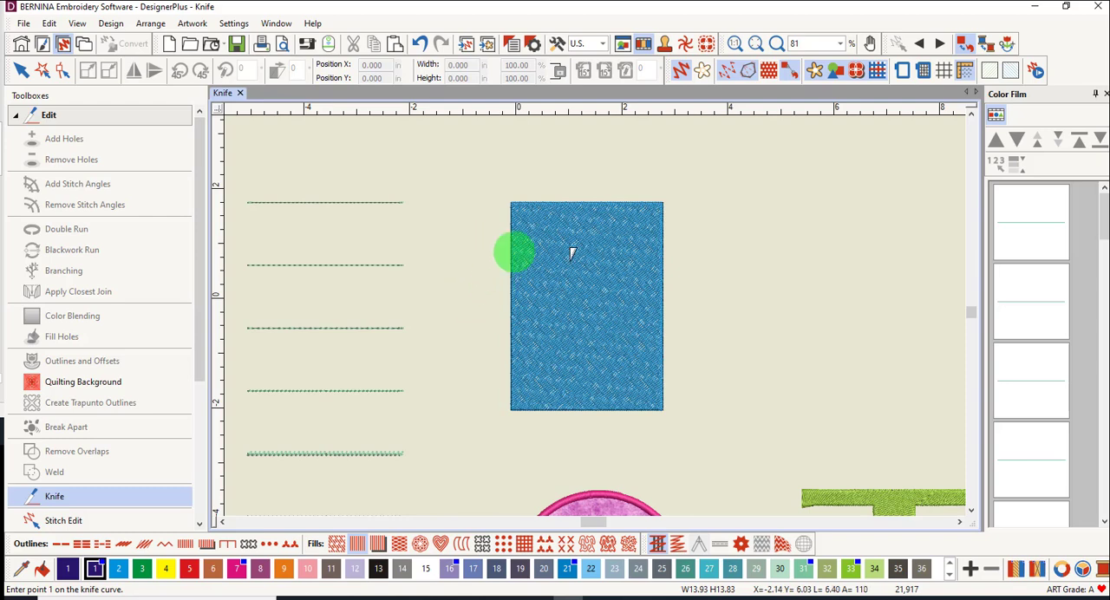
{"action": "mouse_move", "coordinate": [489, 291]}
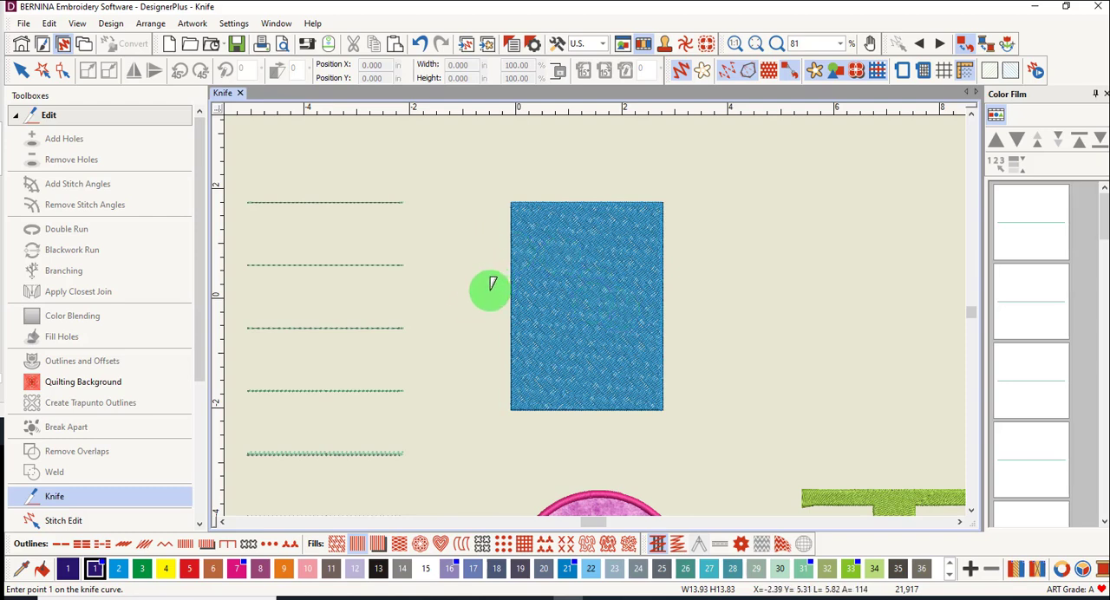
{"action": "left_click", "coordinate": [529, 249]}
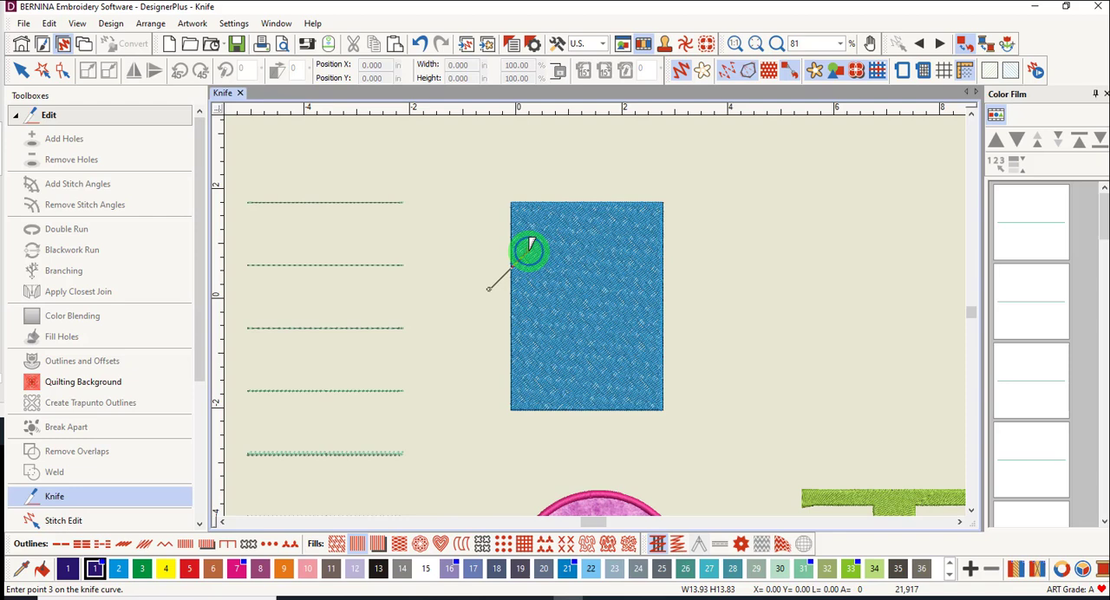
{"action": "left_click", "coordinate": [614, 234]}
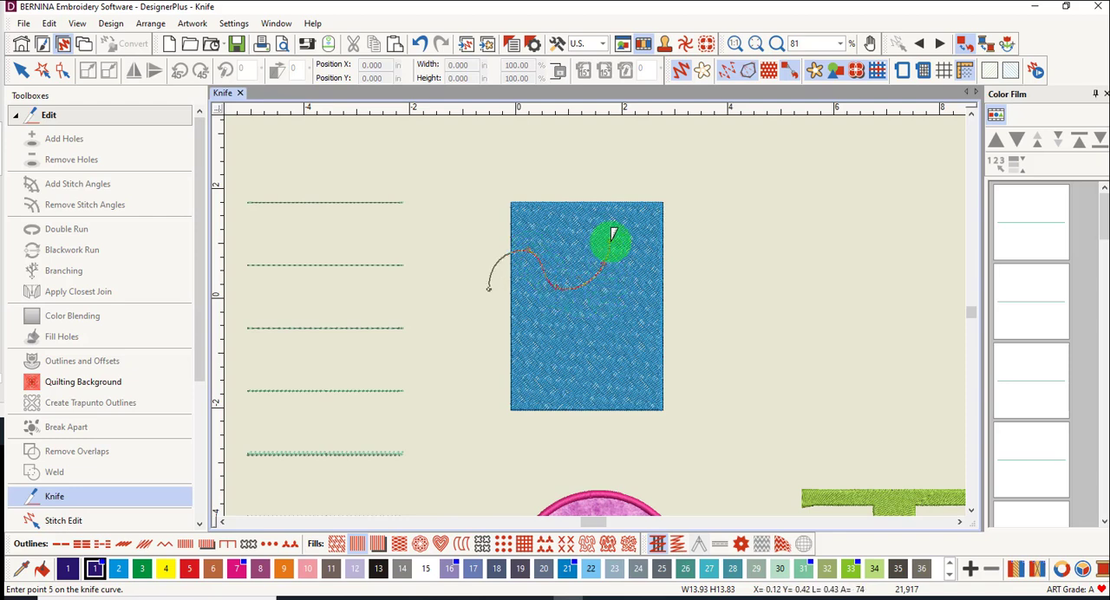
{"action": "left_click", "coordinate": [702, 228]}
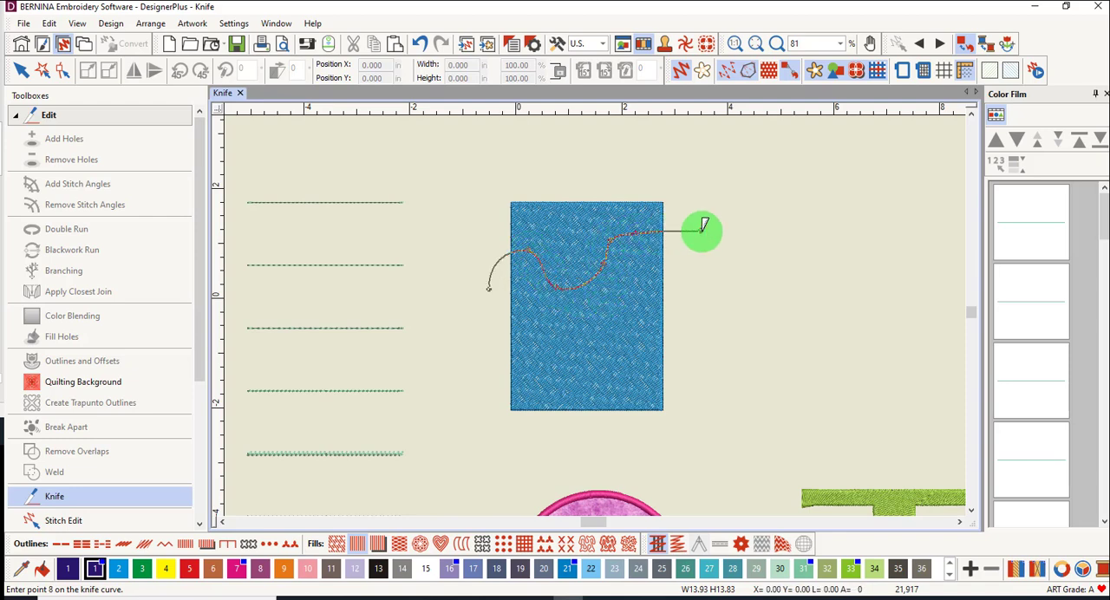
{"action": "left_click", "coordinate": [701, 229]}
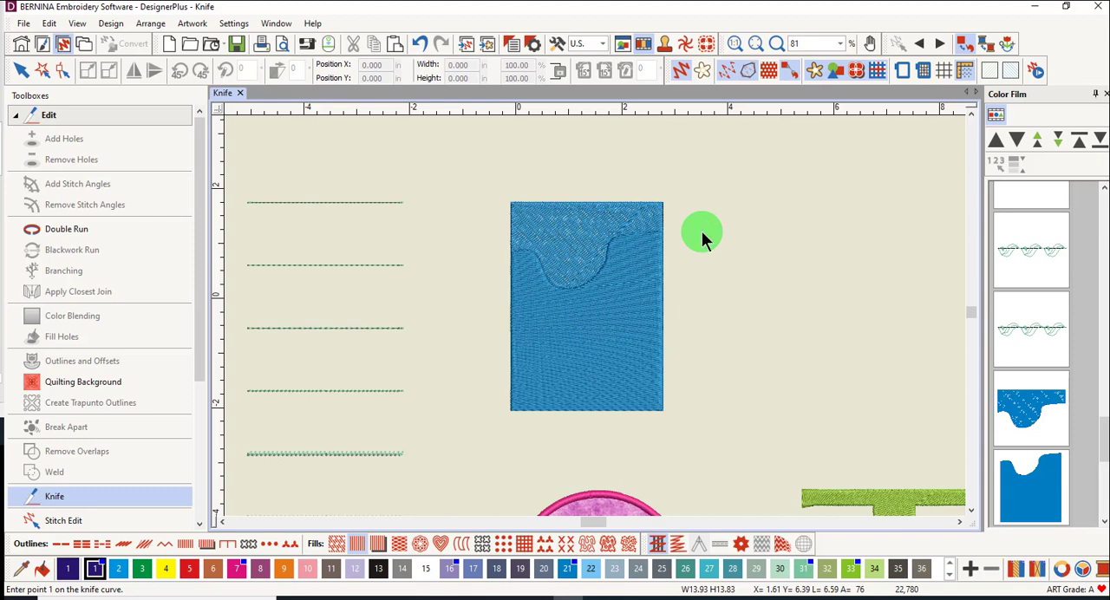
{"action": "mouse_move", "coordinate": [753, 217]}
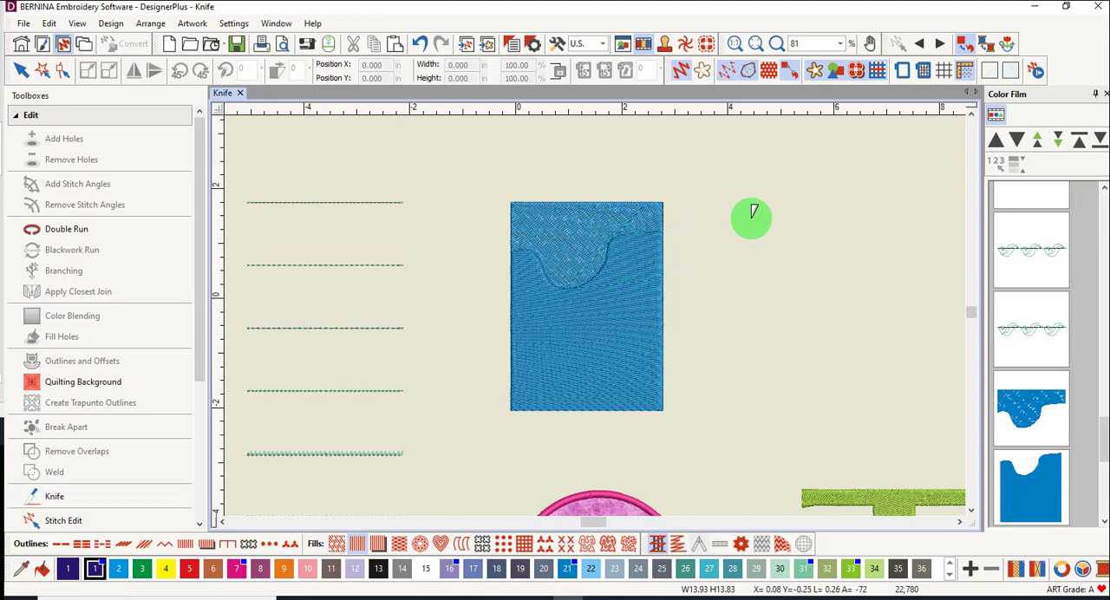
{"action": "left_click_drag", "start_coordinate": [753, 217], "coordinate": [616, 251]}
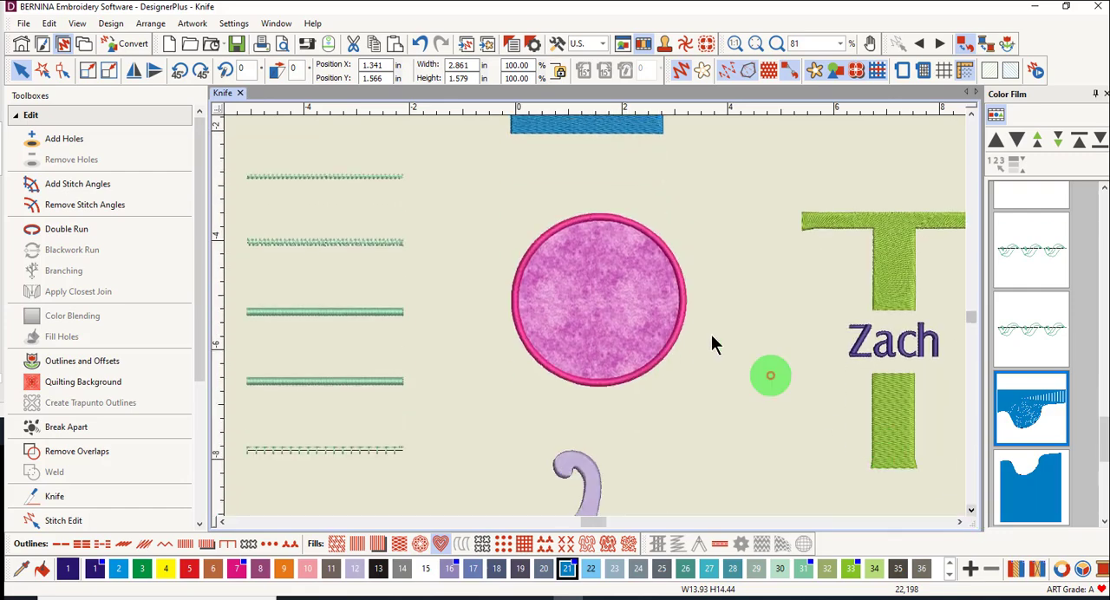
{"action": "mouse_move", "coordinate": [701, 344]}
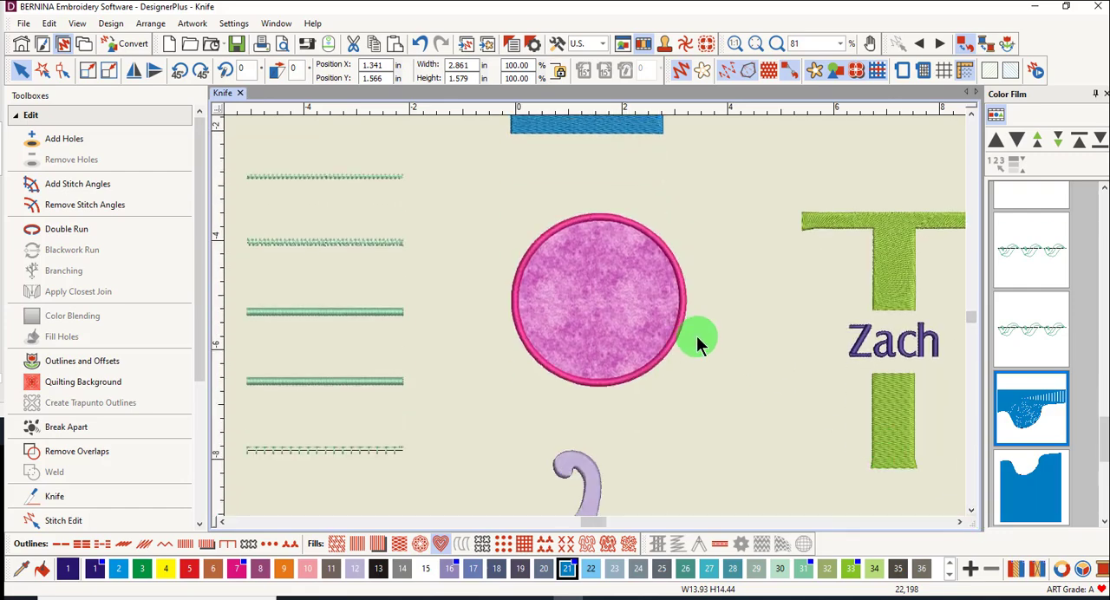
{"action": "mouse_move", "coordinate": [506, 190]}
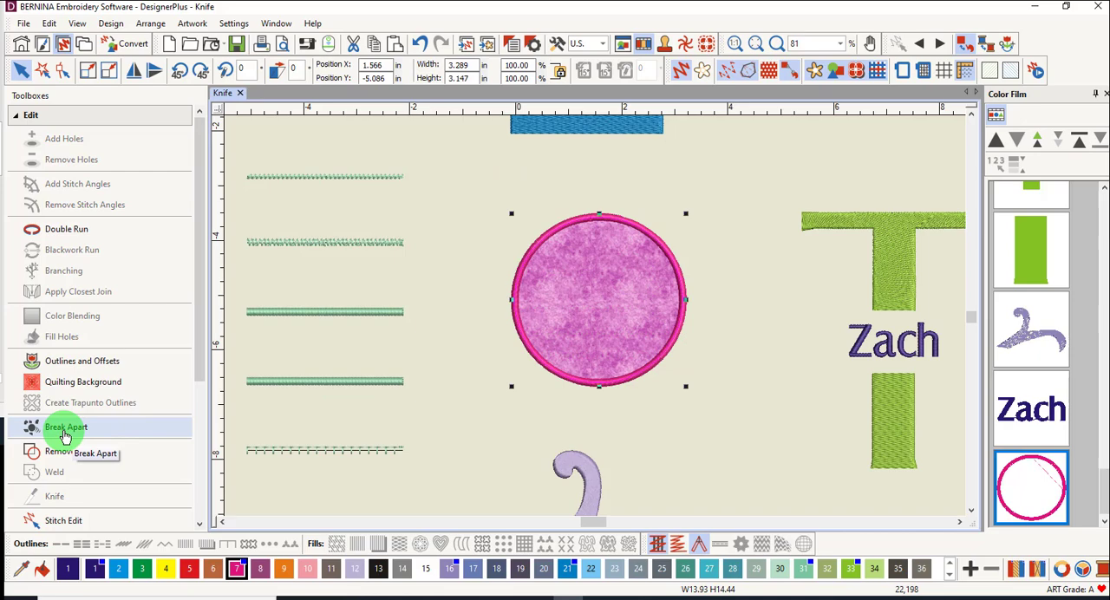
Step: Break Apart the appliqué circle and delete its pink fill, leaving only the stitched ring
{"action": "left_click", "coordinate": [66, 427]}
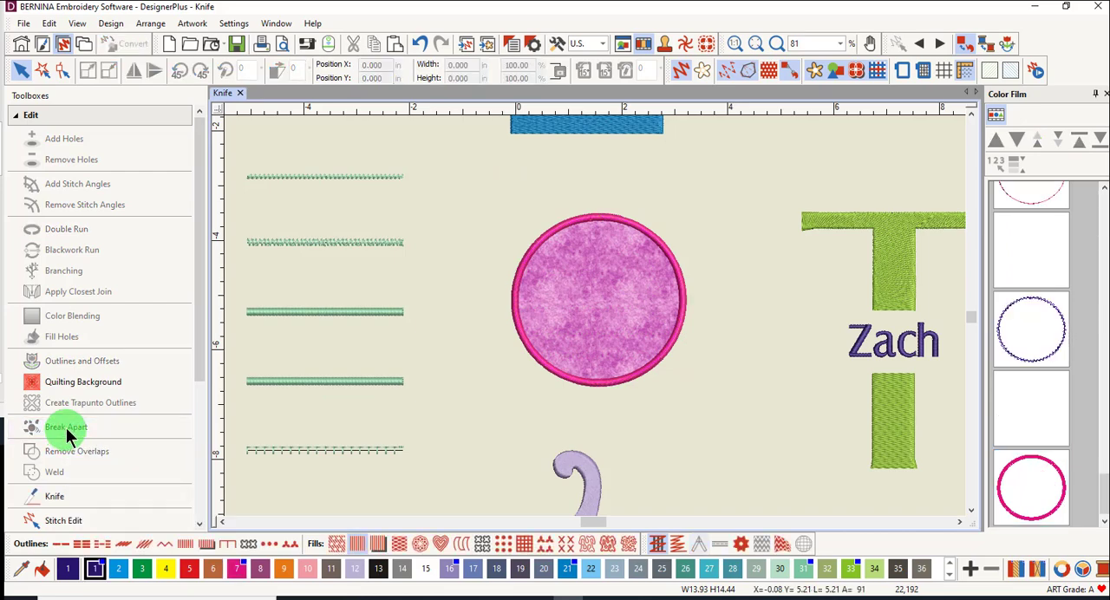
{"action": "left_click", "coordinate": [66, 427]}
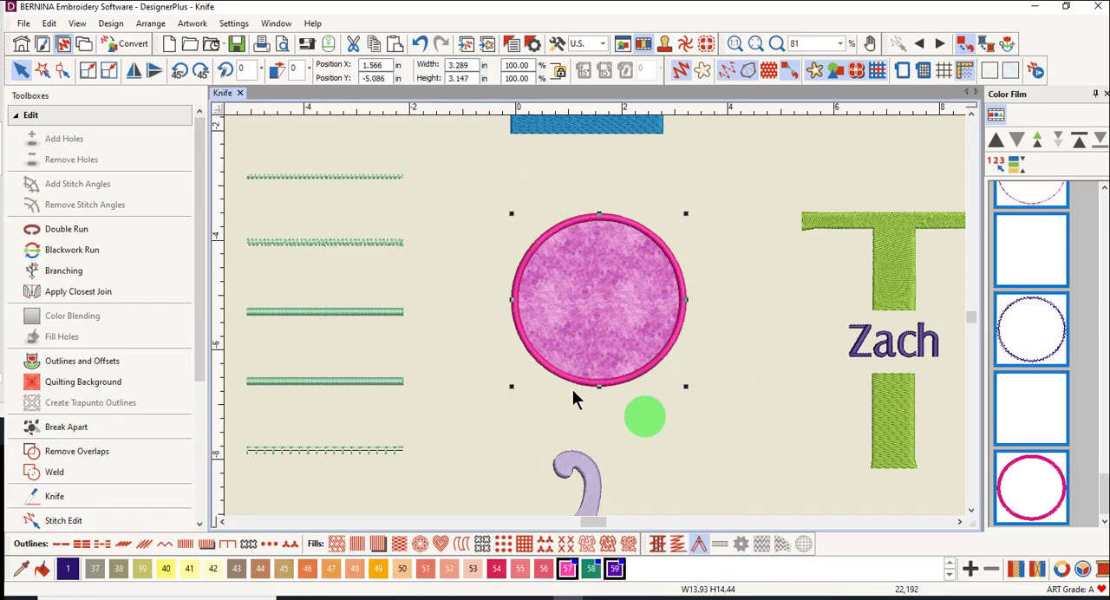
{"action": "left_click", "coordinate": [65, 427]}
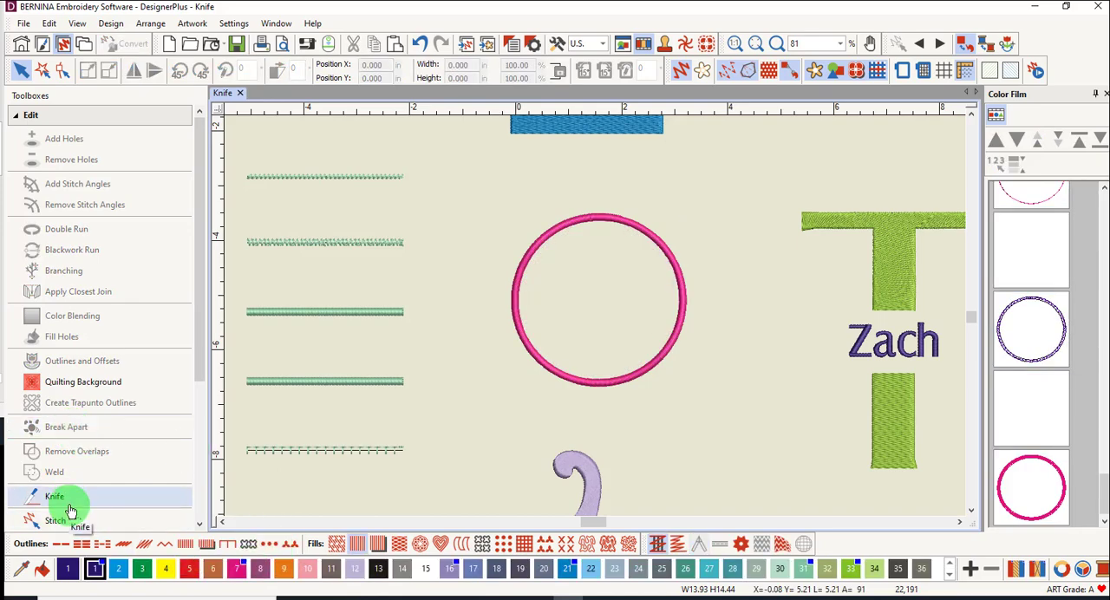
Step: Knife the pink ring straight across into upper and lower arcs and select the bottom half
{"action": "left_click", "coordinate": [54, 496]}
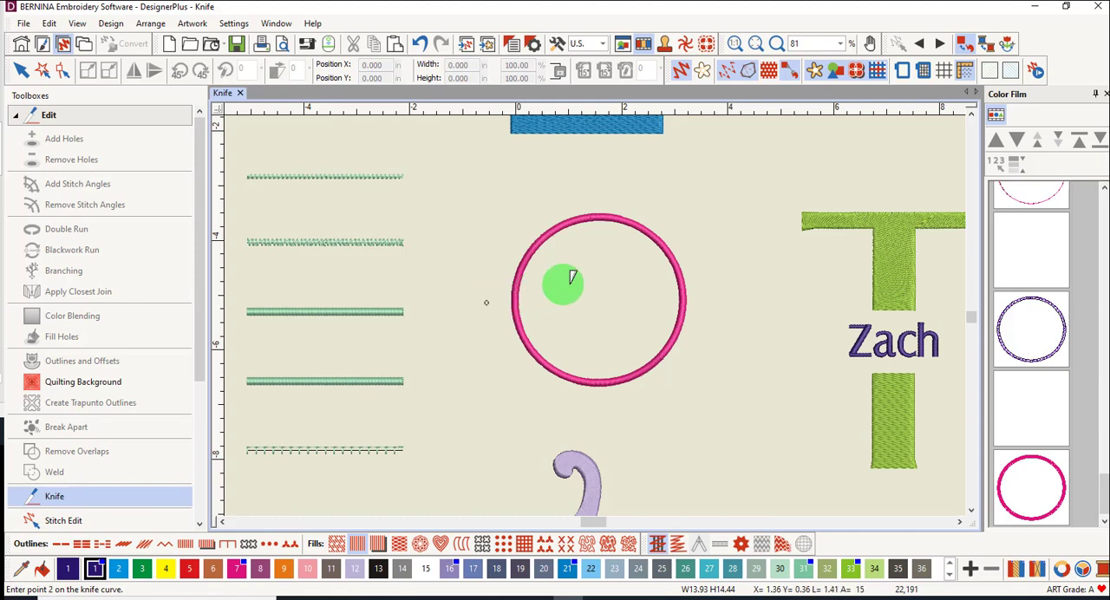
{"action": "left_click", "coordinate": [737, 294]}
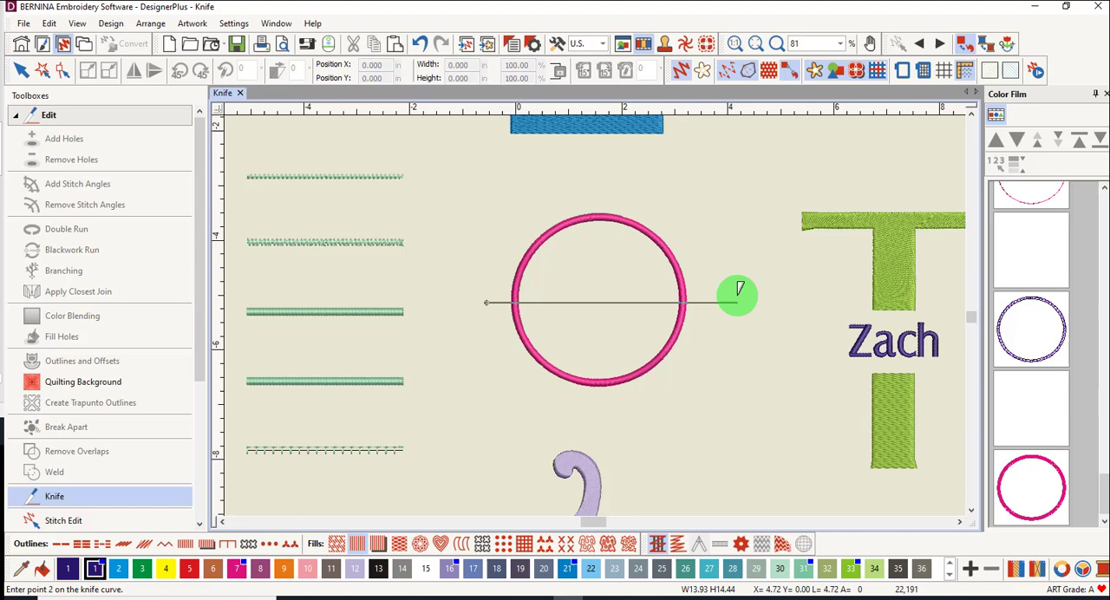
{"action": "left_click", "coordinate": [737, 294]}
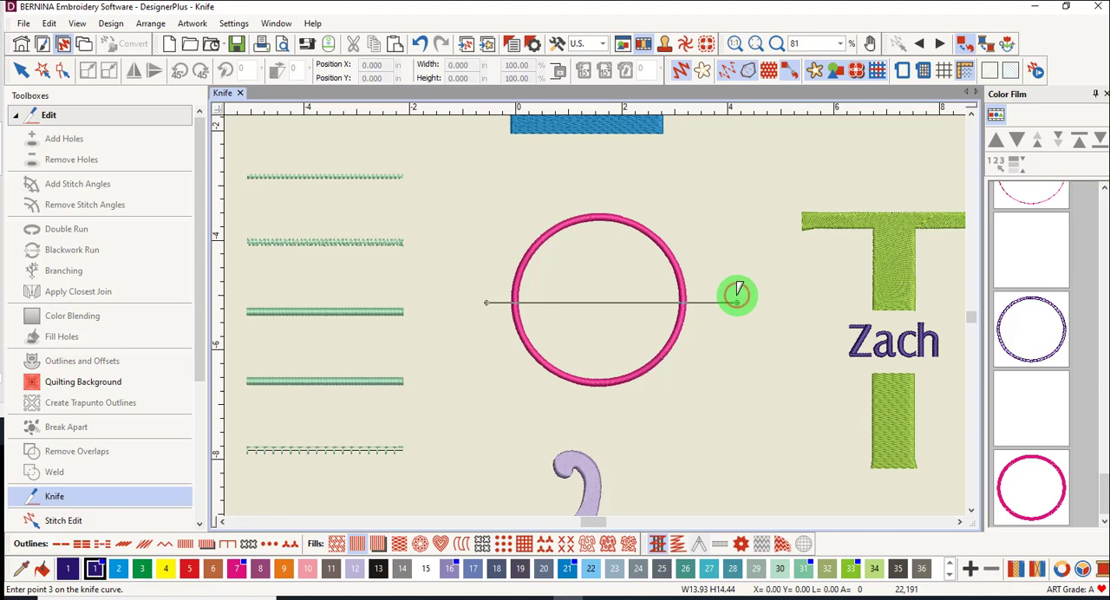
{"action": "left_click", "coordinate": [737, 295]}
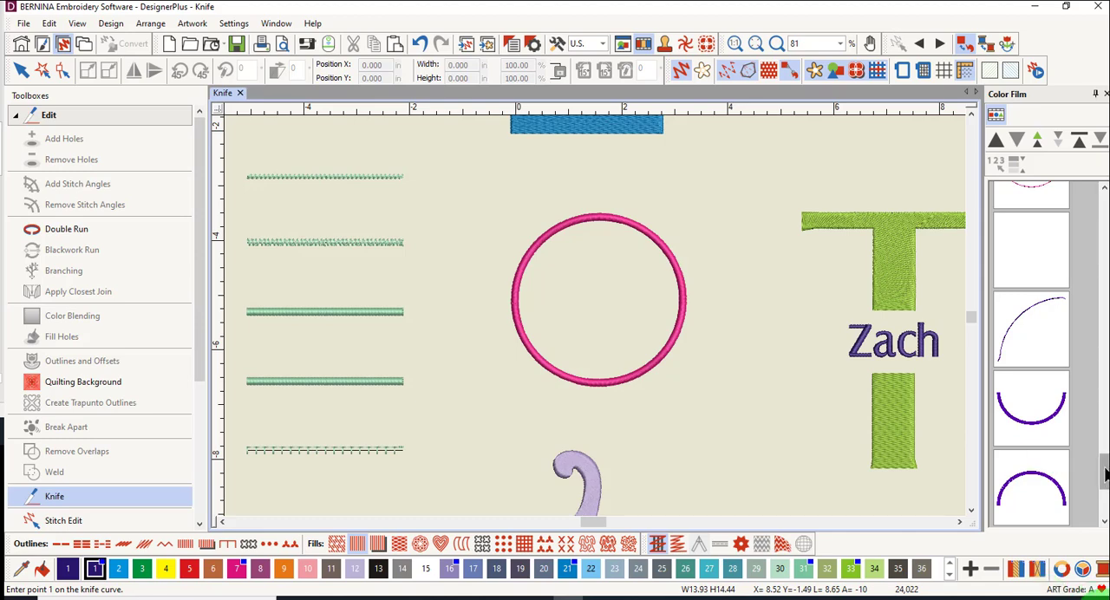
{"action": "scroll", "scroll_direction": "down", "scroll_amount": 3}
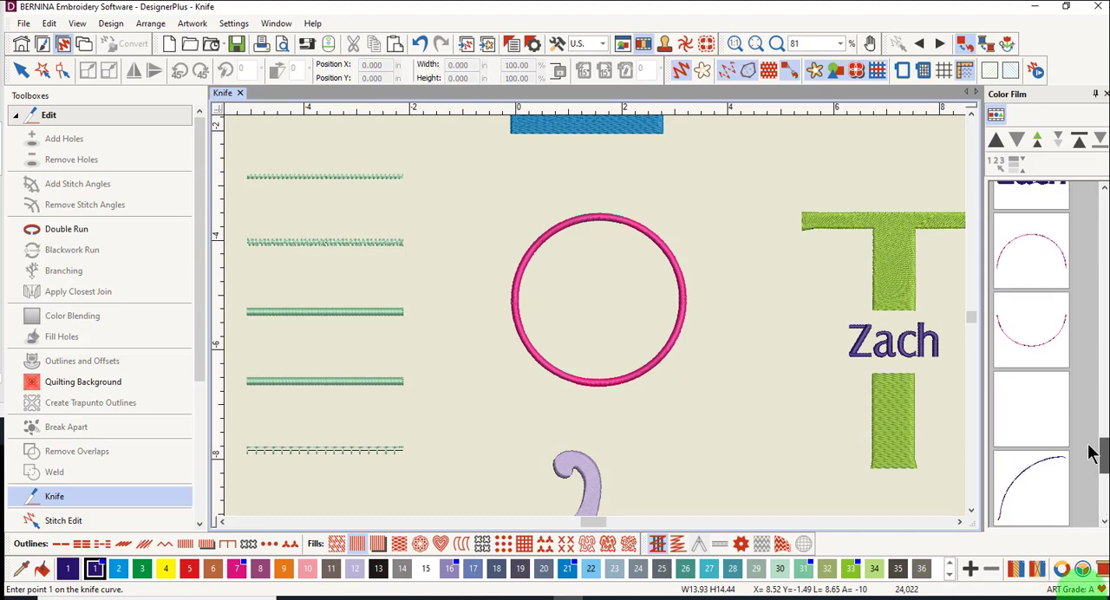
{"action": "scroll", "scroll_direction": "down", "scroll_amount": 3}
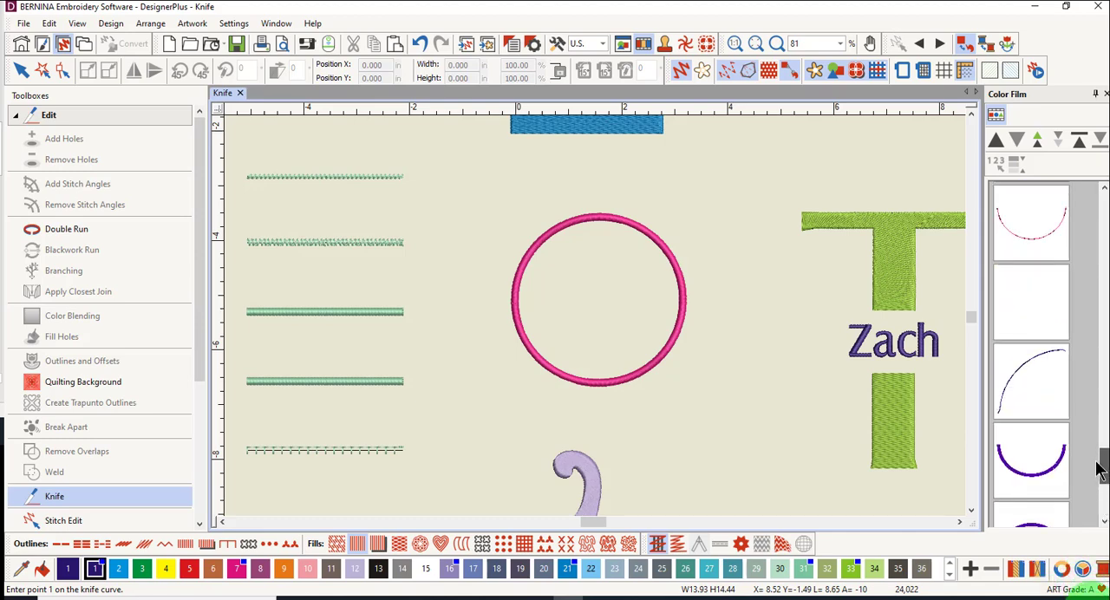
{"action": "left_click", "coordinate": [485, 200]}
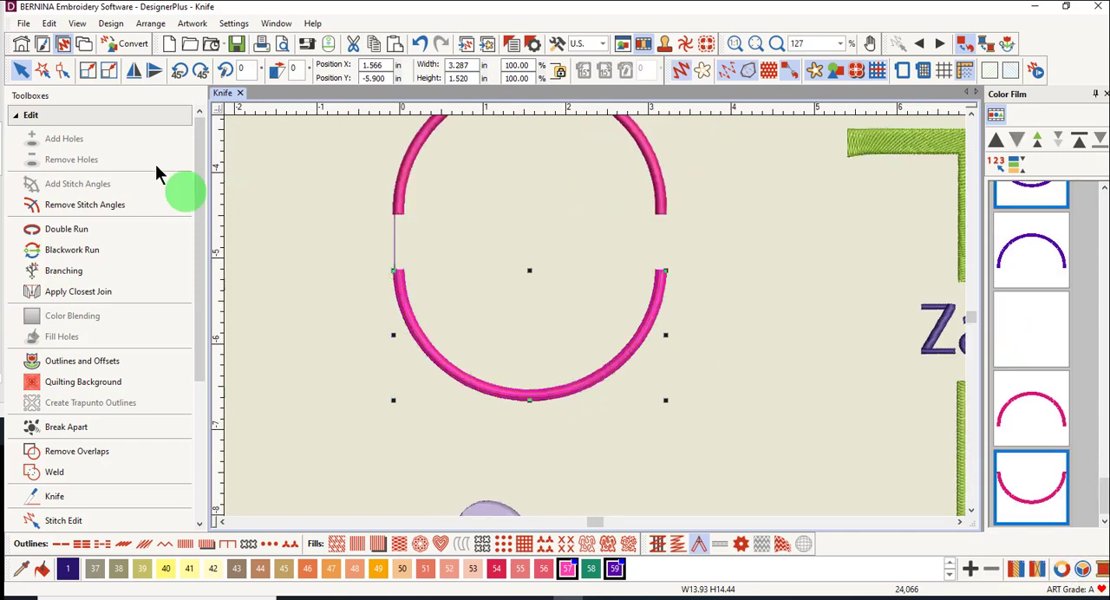
Step: Apply Close Curve with Straight Line so both cut arcs become closed half-circles
{"action": "left_click", "coordinate": [48, 24]}
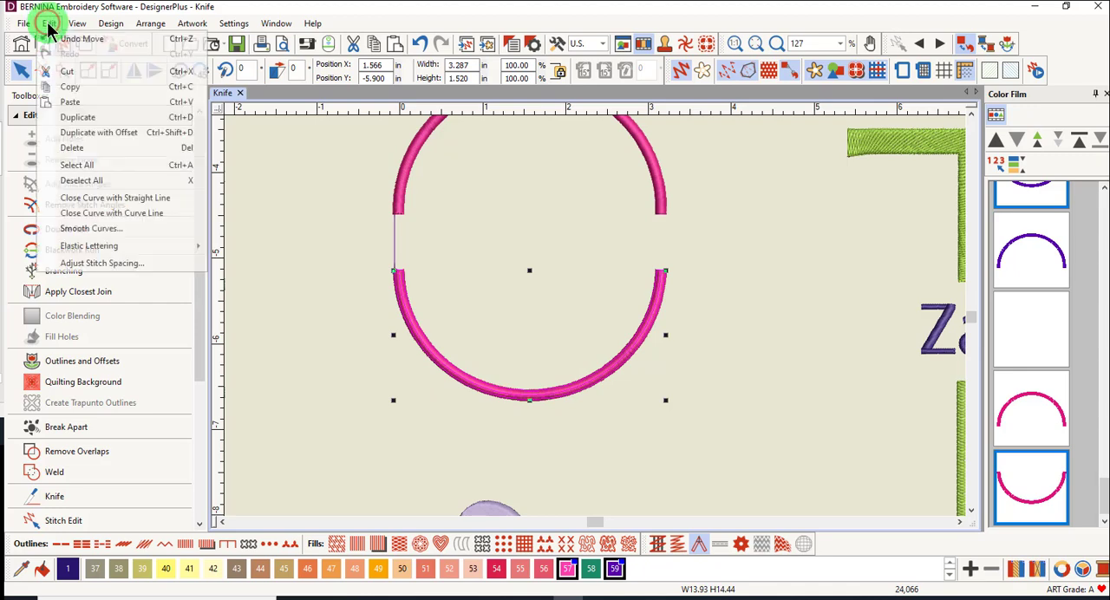
{"action": "mouse_move", "coordinate": [95, 212]}
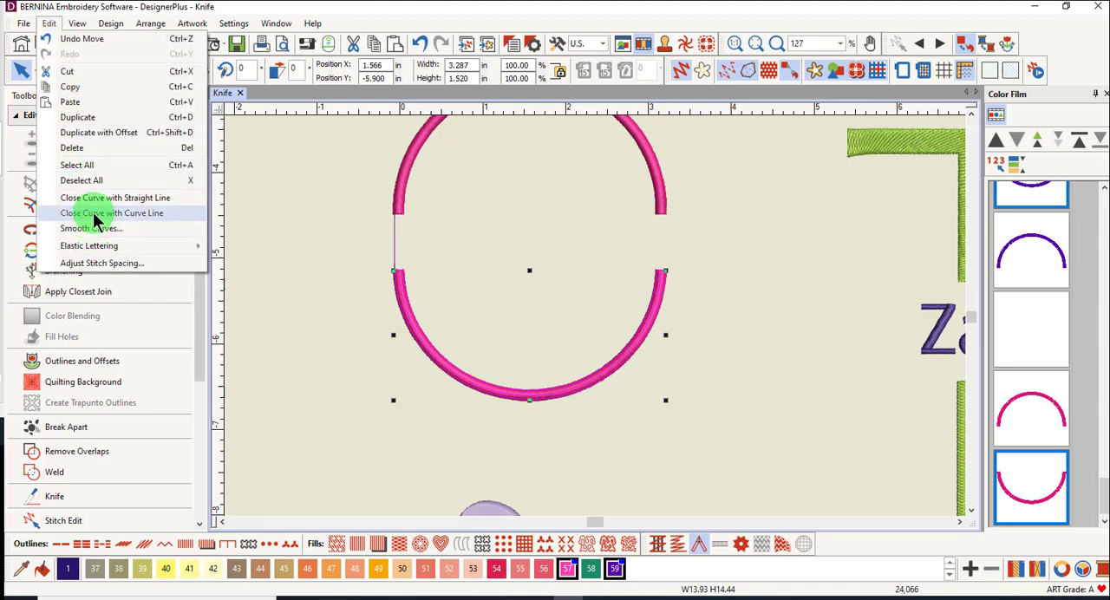
{"action": "mouse_move", "coordinate": [115, 198]}
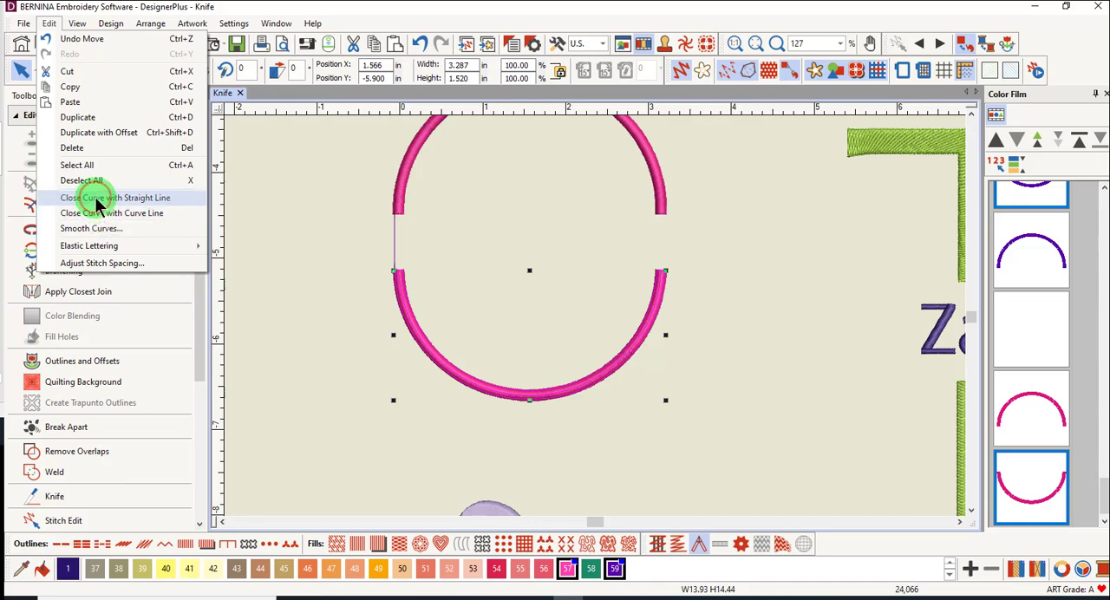
{"action": "left_click", "coordinate": [115, 198]}
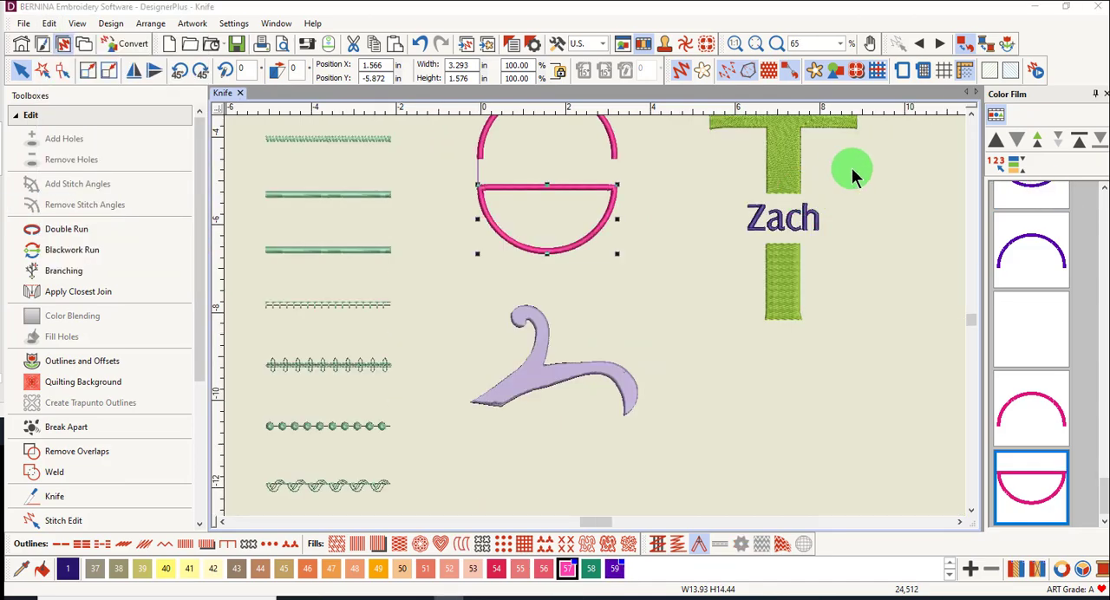
{"action": "mouse_move", "coordinate": [867, 181]}
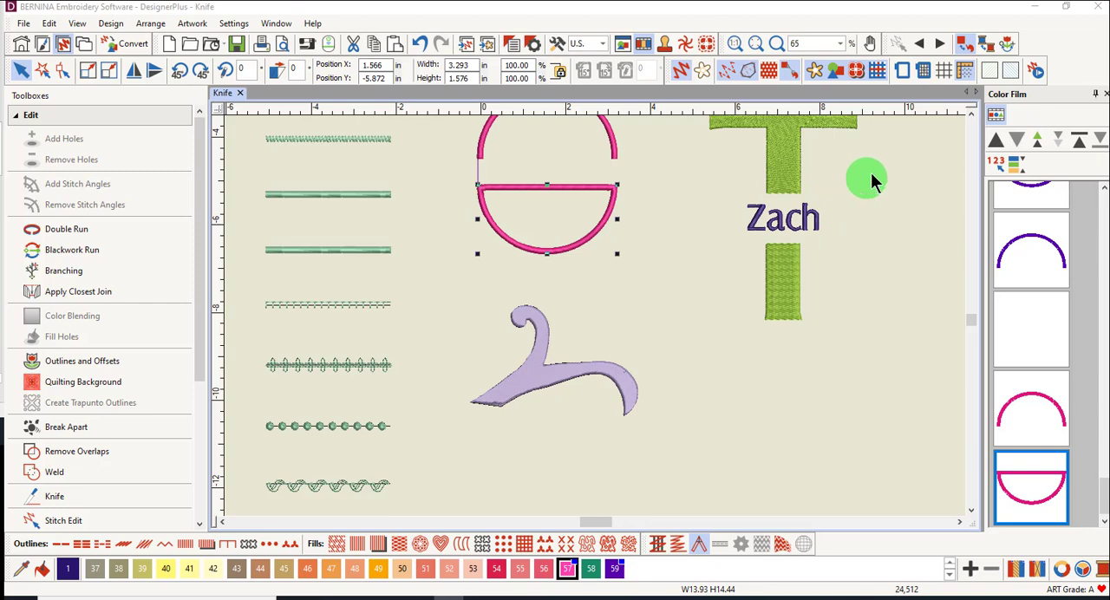
{"action": "mouse_move", "coordinate": [874, 229]}
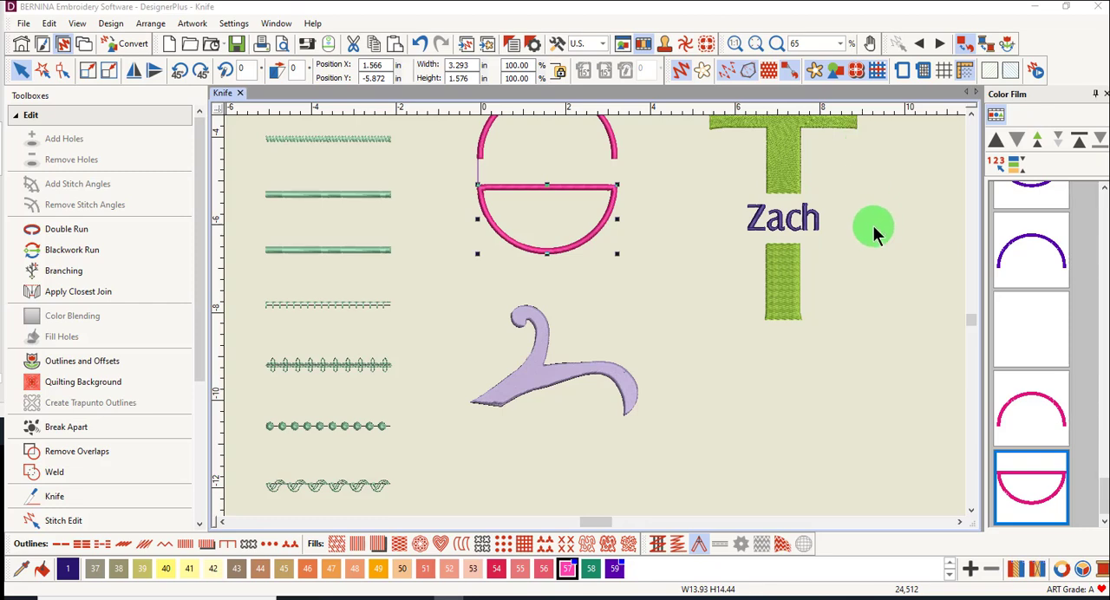
{"action": "mouse_move", "coordinate": [870, 251]}
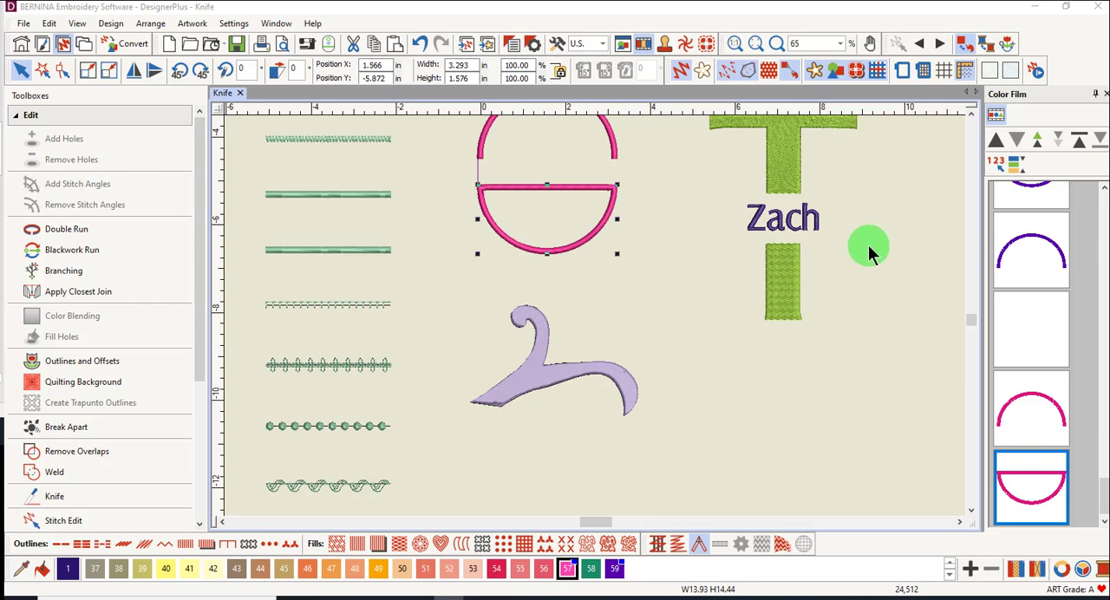
{"action": "mouse_move", "coordinate": [861, 250]}
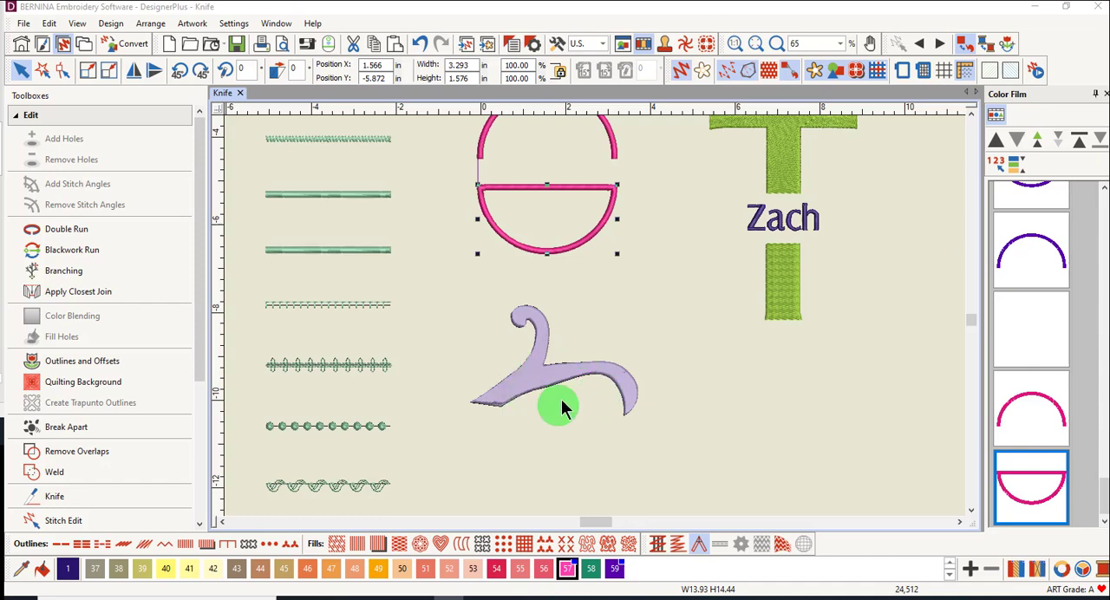
{"action": "mouse_move", "coordinate": [563, 402]}
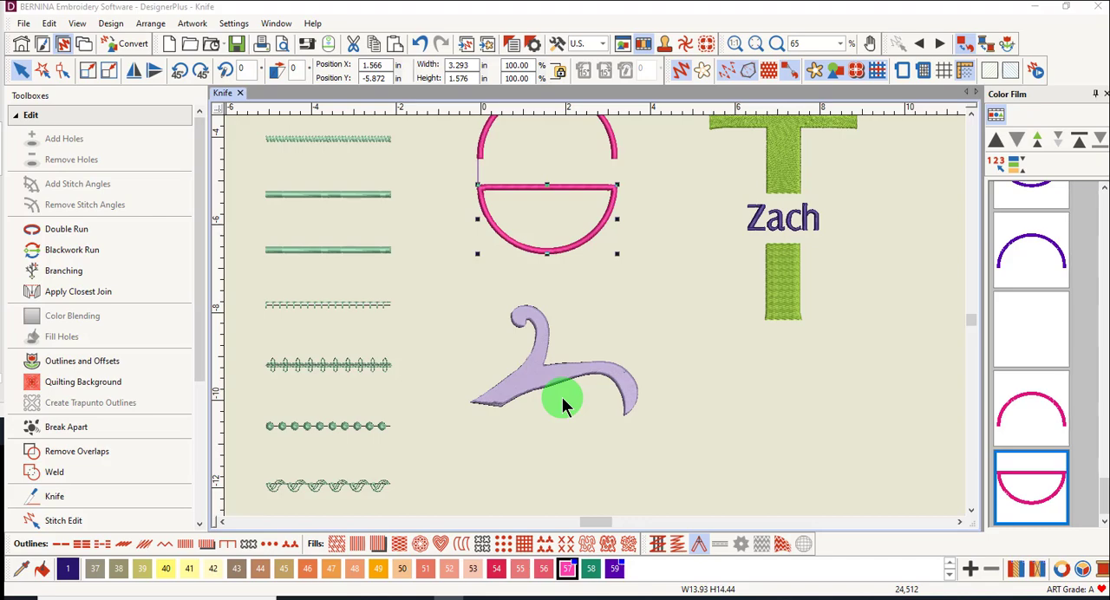
Step: Zoom in on the purple hanger with the Knife tool ready for the first cut point
{"action": "left_click", "coordinate": [54, 496]}
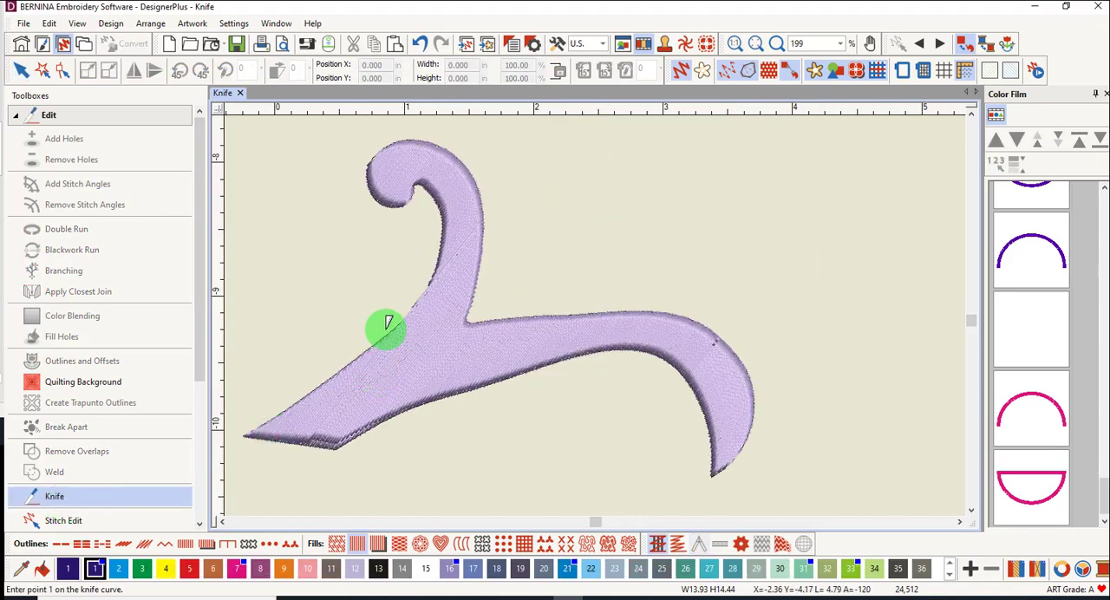
Step: Knife across the hanger's neck so the hook separates from the body, and select the hook
{"action": "left_click", "coordinate": [389, 329]}
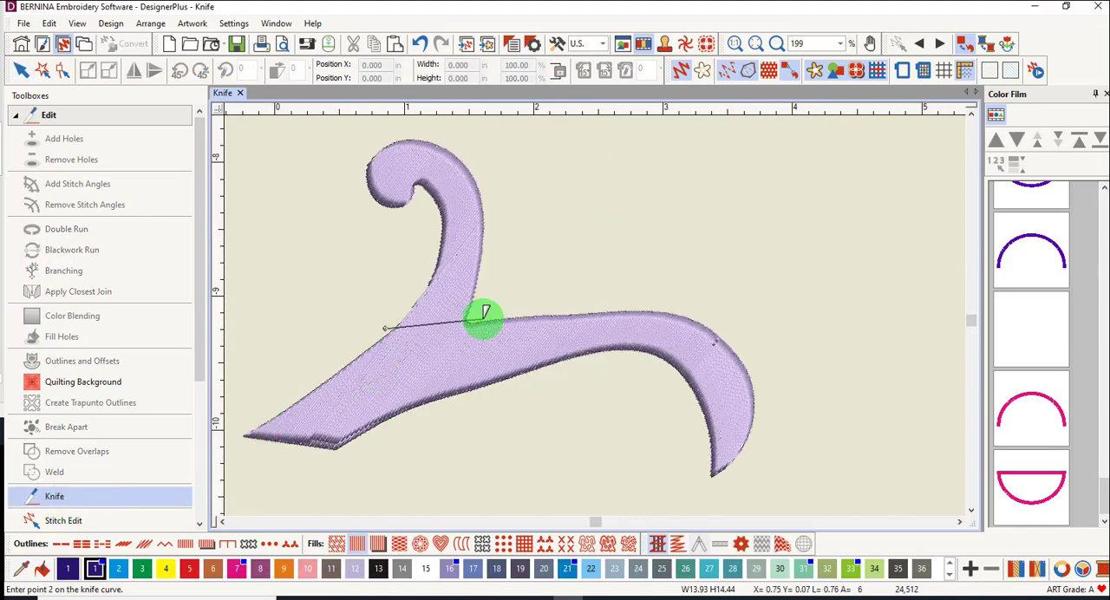
{"action": "left_click", "coordinate": [482, 319]}
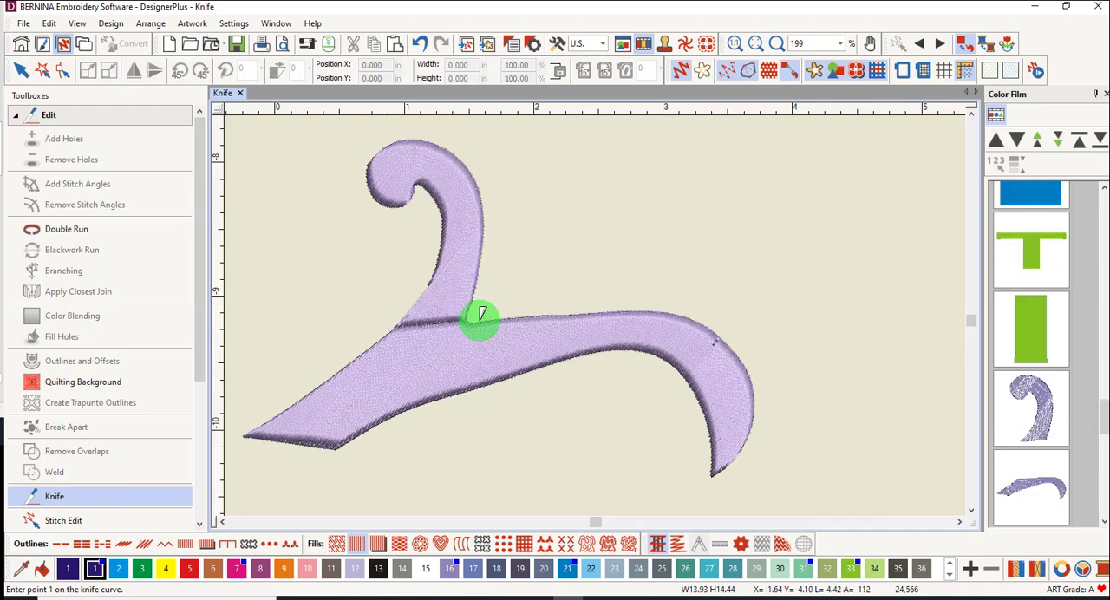
{"action": "left_click", "coordinate": [471, 278]}
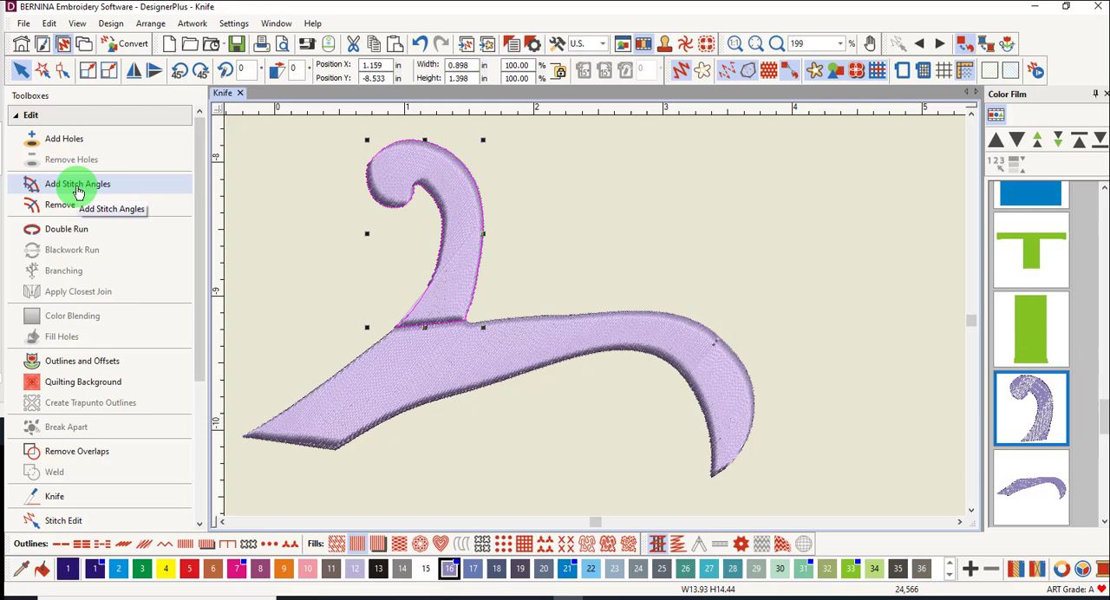
{"action": "left_click", "coordinate": [76, 184]}
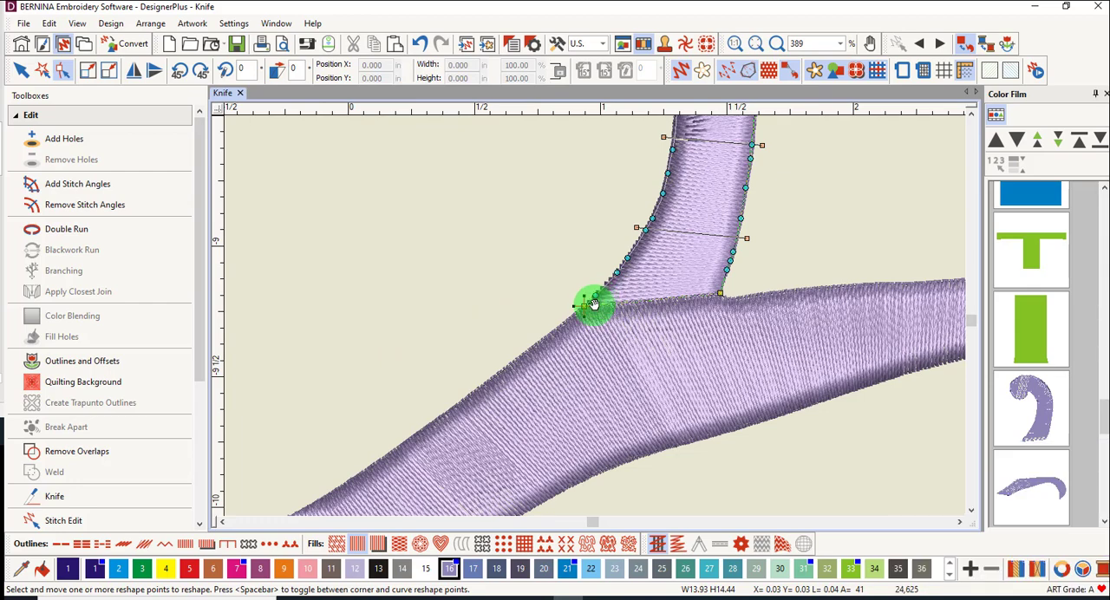
{"action": "left_click_drag", "start_coordinate": [594, 304], "coordinate": [725, 292]}
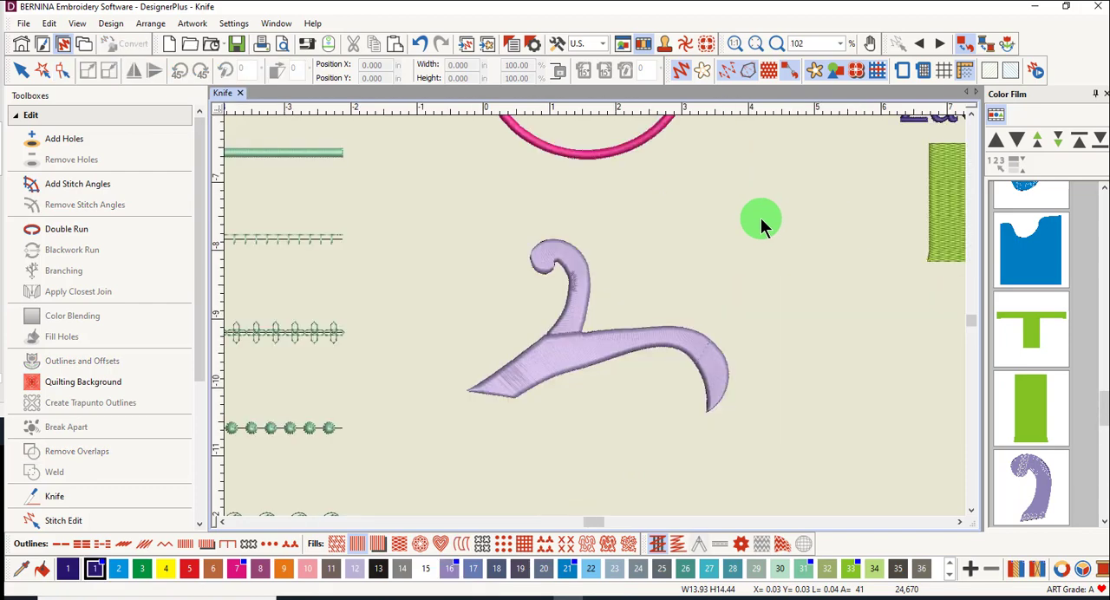
{"action": "mouse_move", "coordinate": [784, 212]}
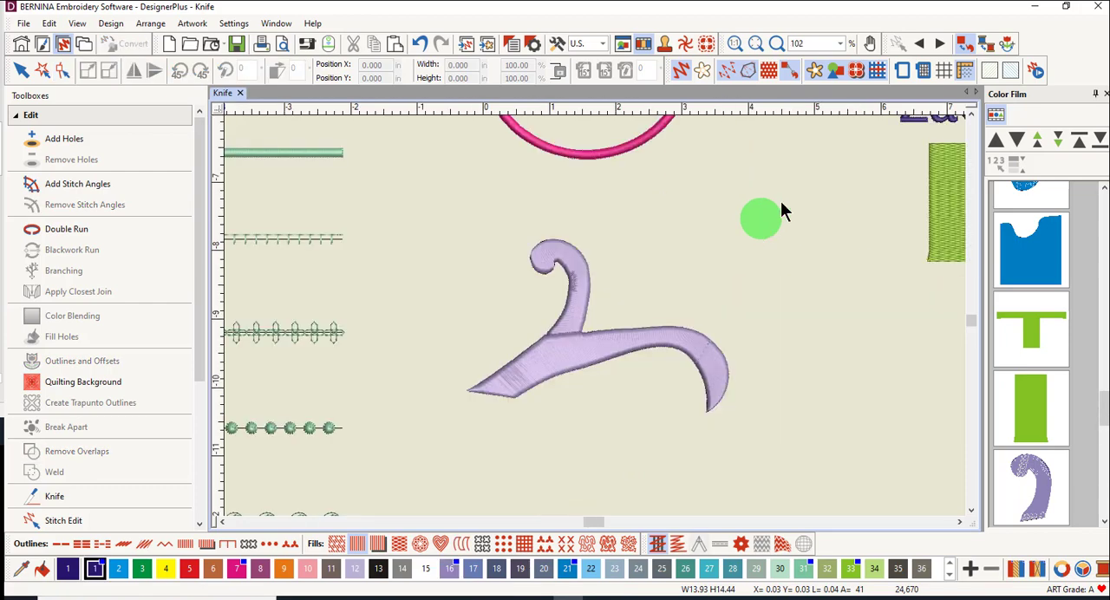